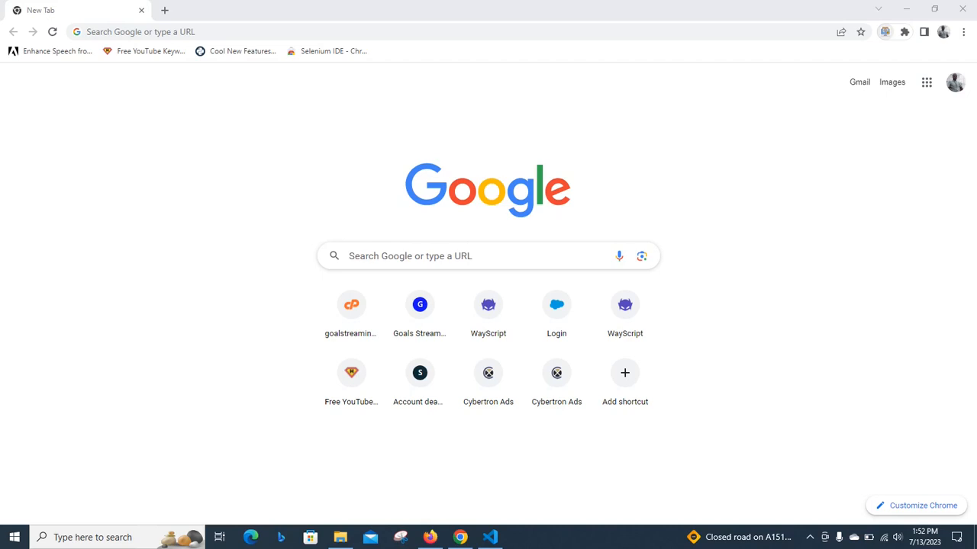
Show the weather popup from the Chrome toolbar: 27°, Lagos, scattered clouds, 78% humidity.
click(888, 30)
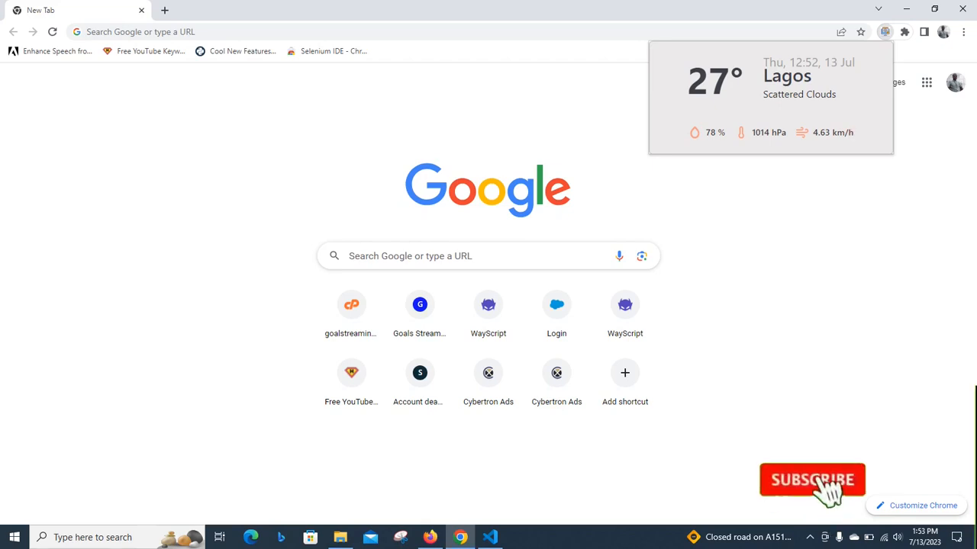
click(814, 479)
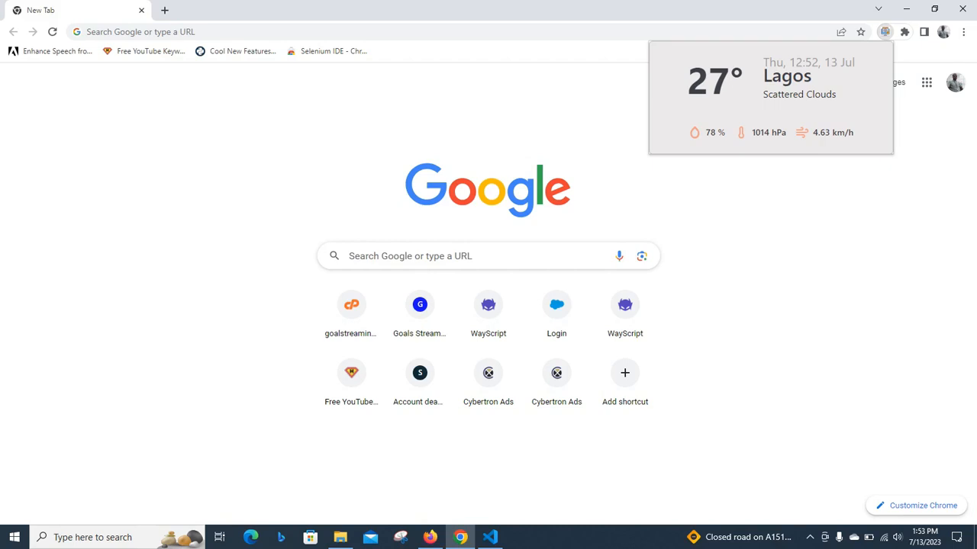
Review index.html from the weather card layout down to the py-script tag loading main.py.
click(489, 536)
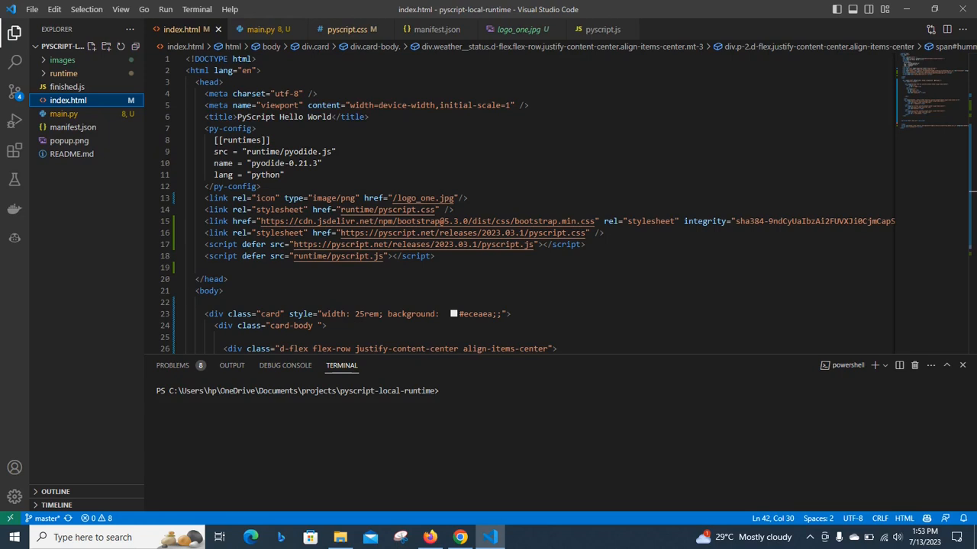
mouse_move(58, 119)
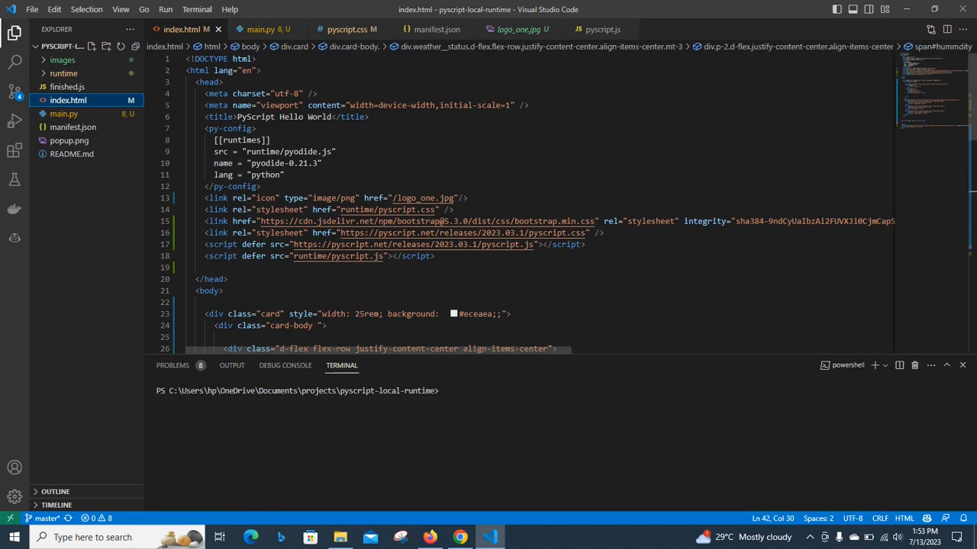
scroll(down, 3)
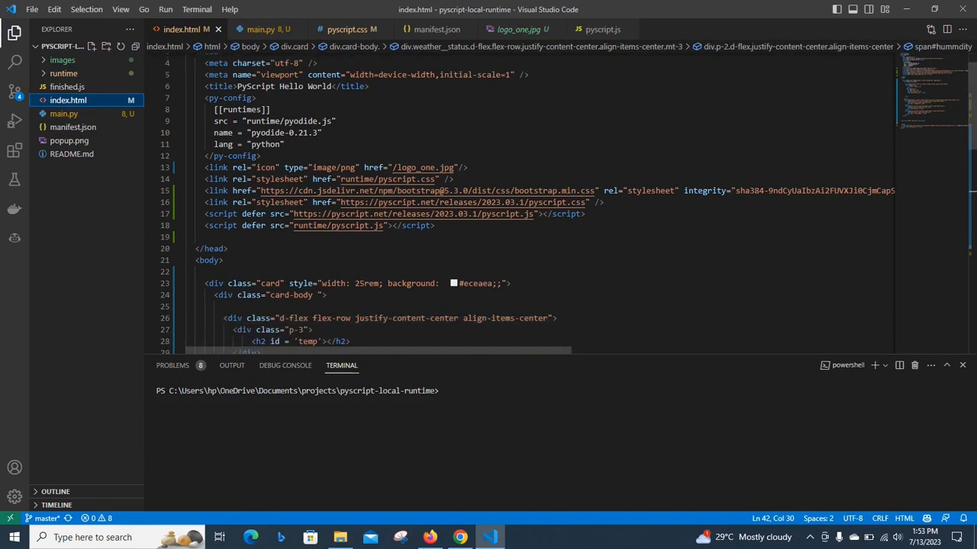
scroll(down, 3)
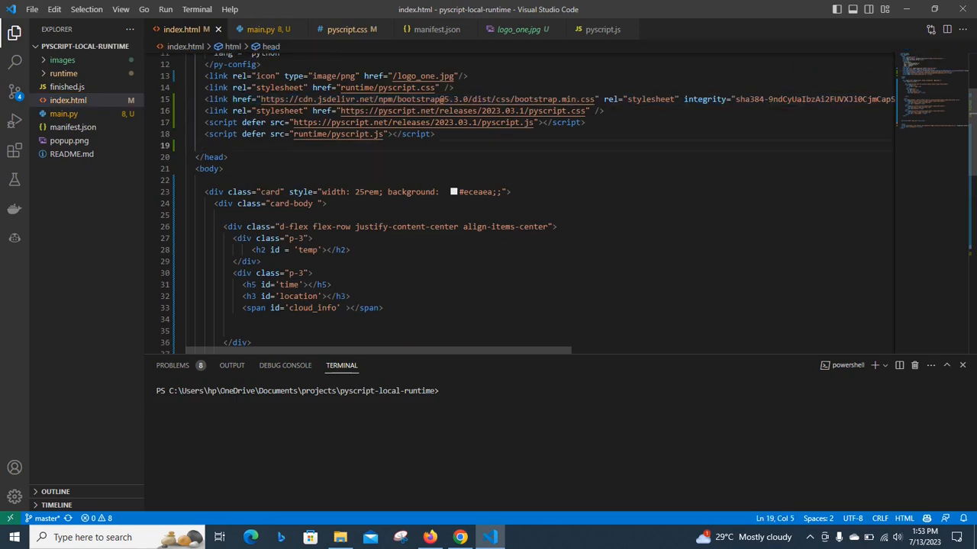
scroll(down, 3)
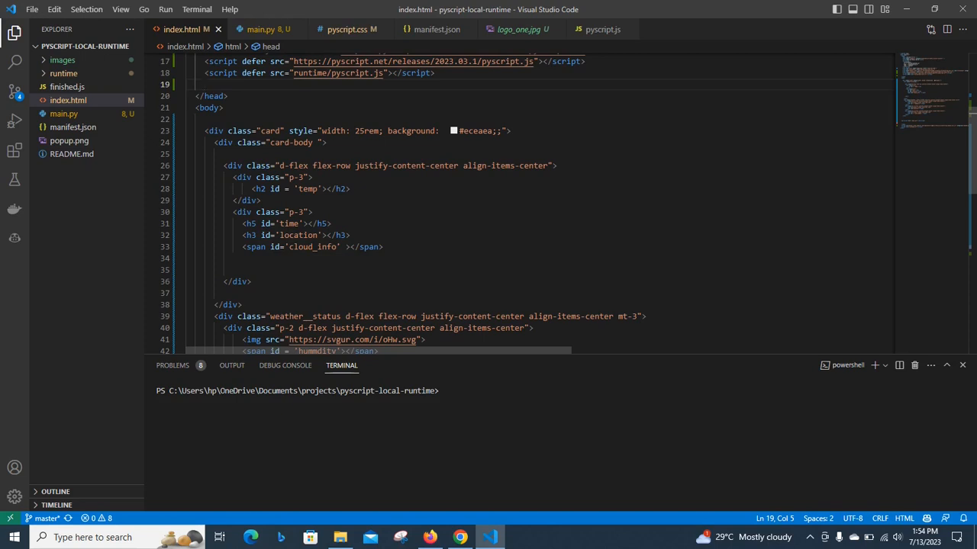
scroll(down, 3)
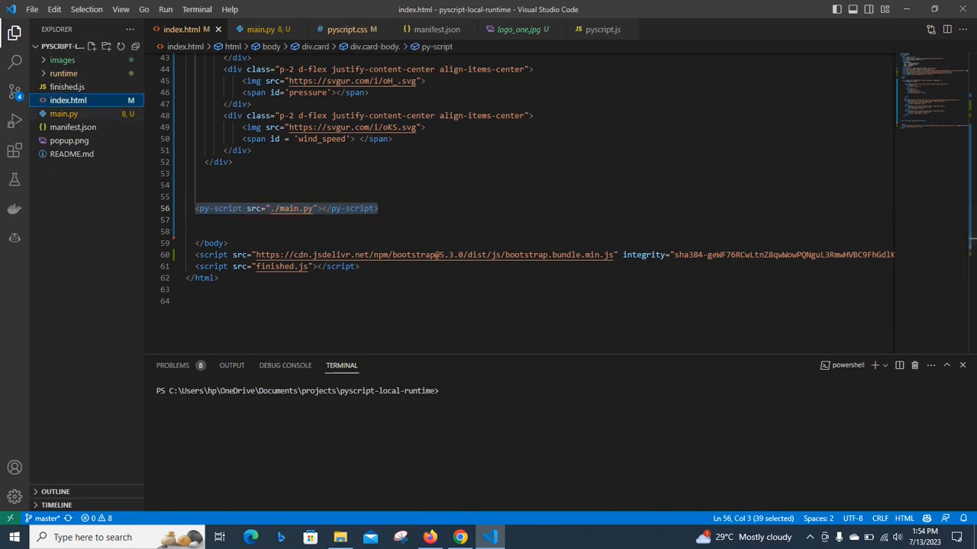
Bring up main.py with its make_request, get_ip and get_weather functions, after a glance at index.html.
click(259, 29)
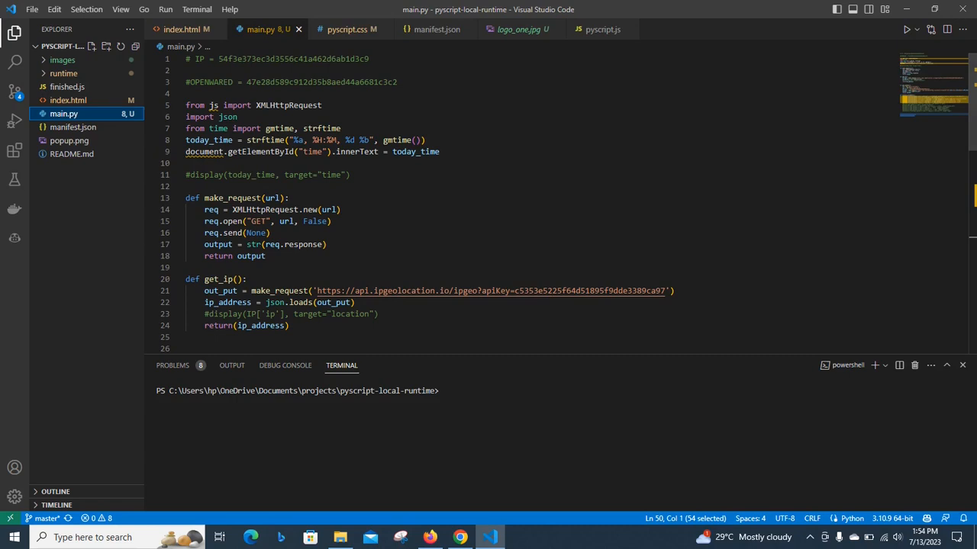
click(180, 29)
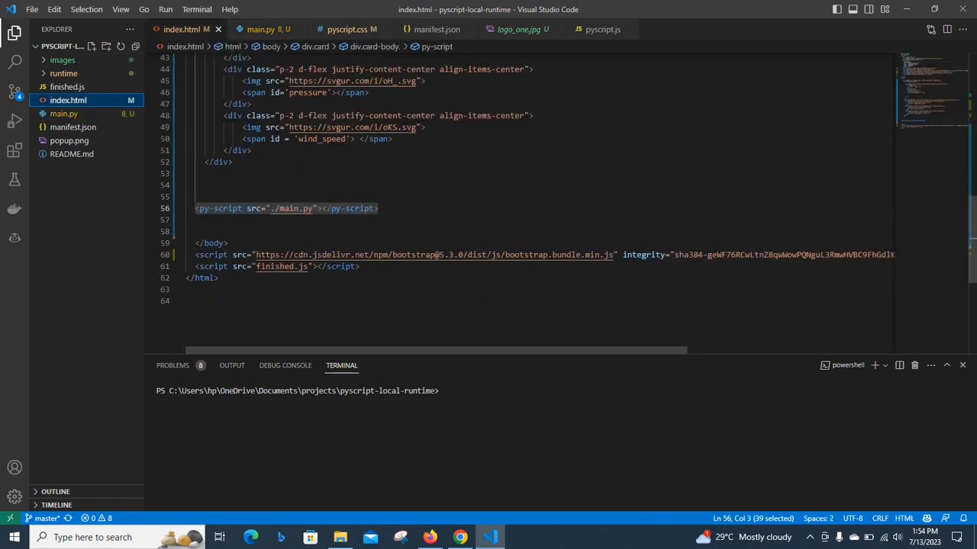
click(262, 29)
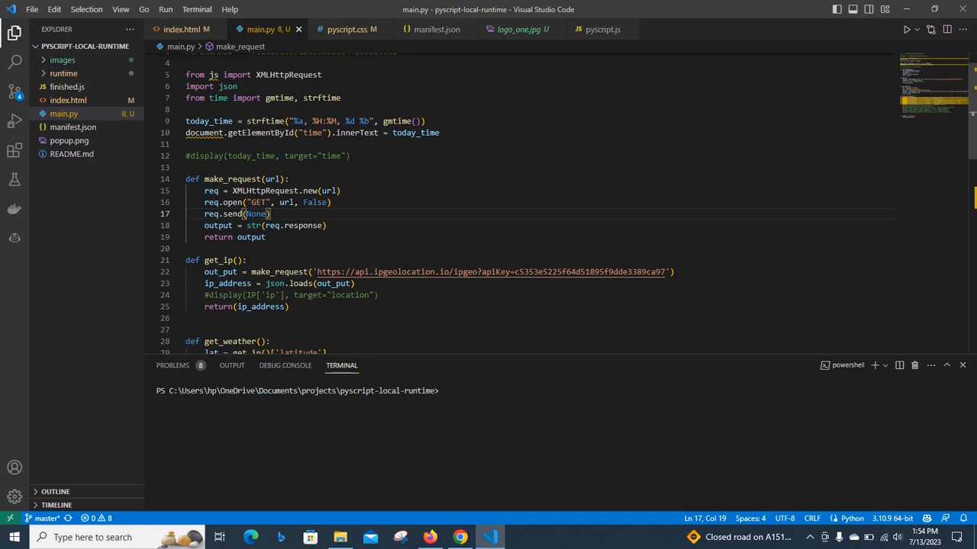
scroll(down, 3)
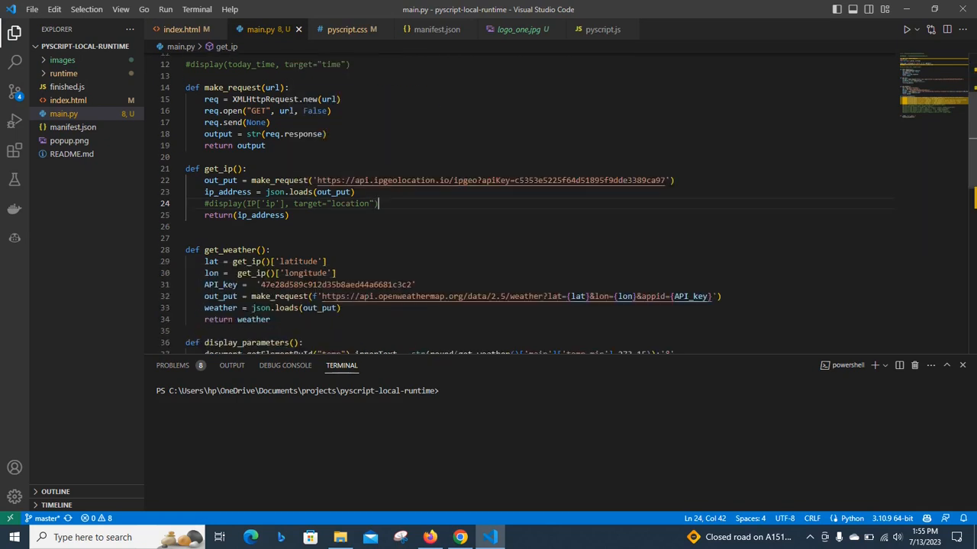
mouse_move(366, 296)
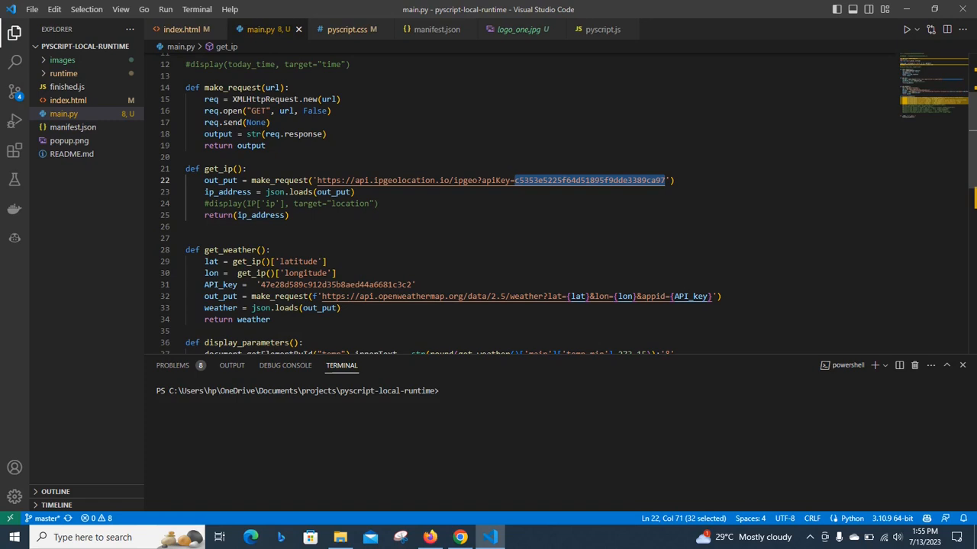
scroll(down, 3)
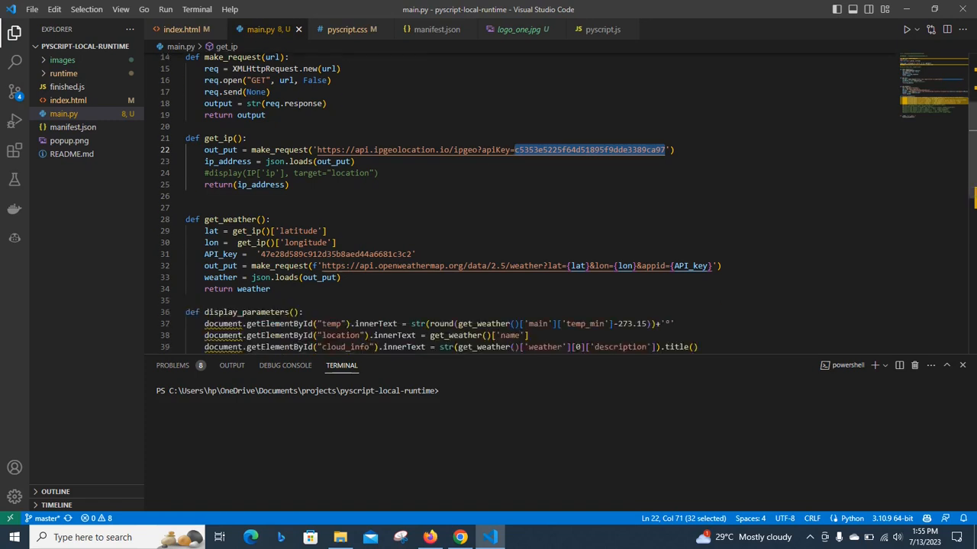
scroll(down, 3)
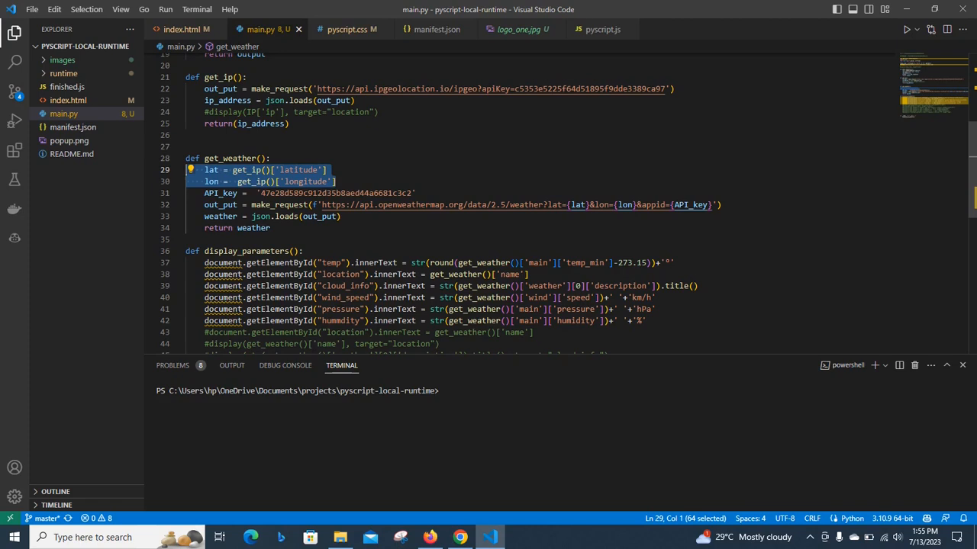
mouse_move(511, 204)
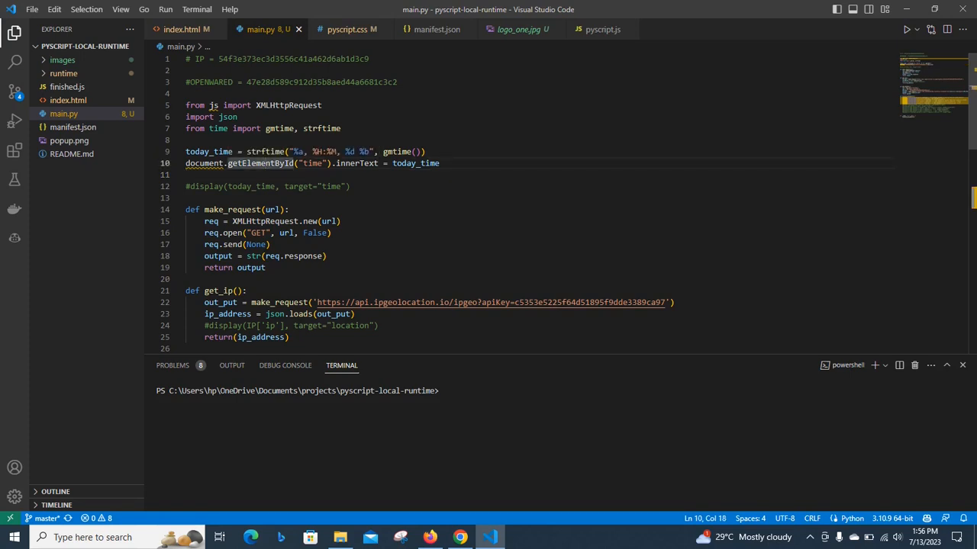
click(311, 164)
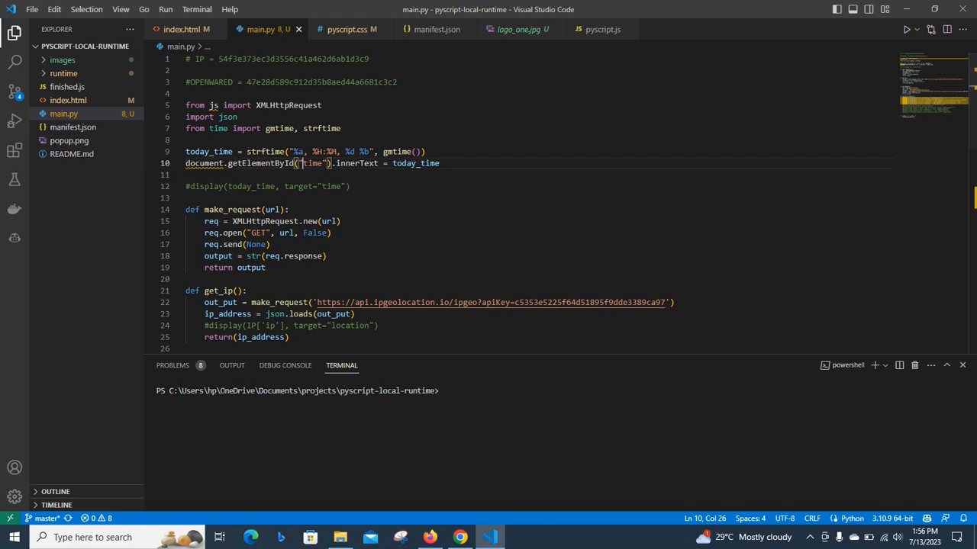
click(181, 29)
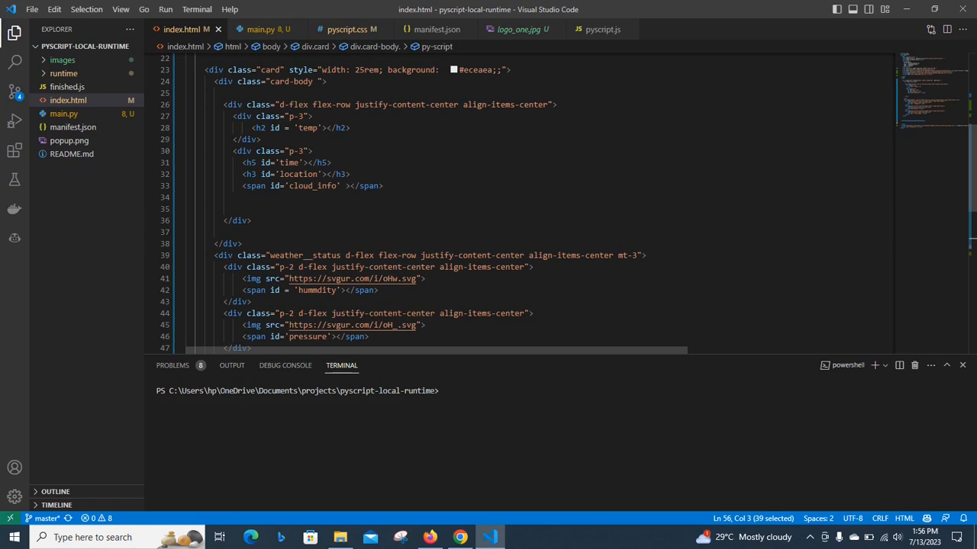
double_click(290, 162)
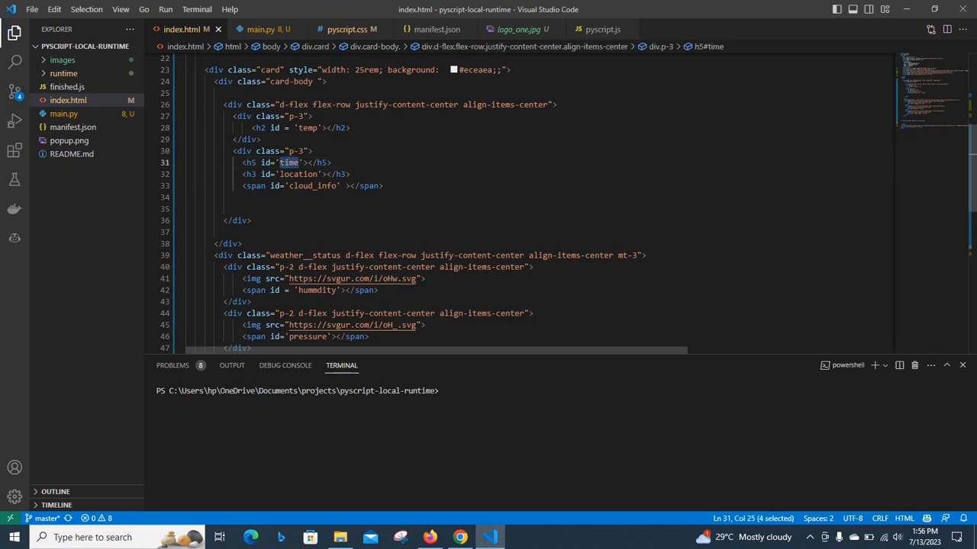
click(291, 187)
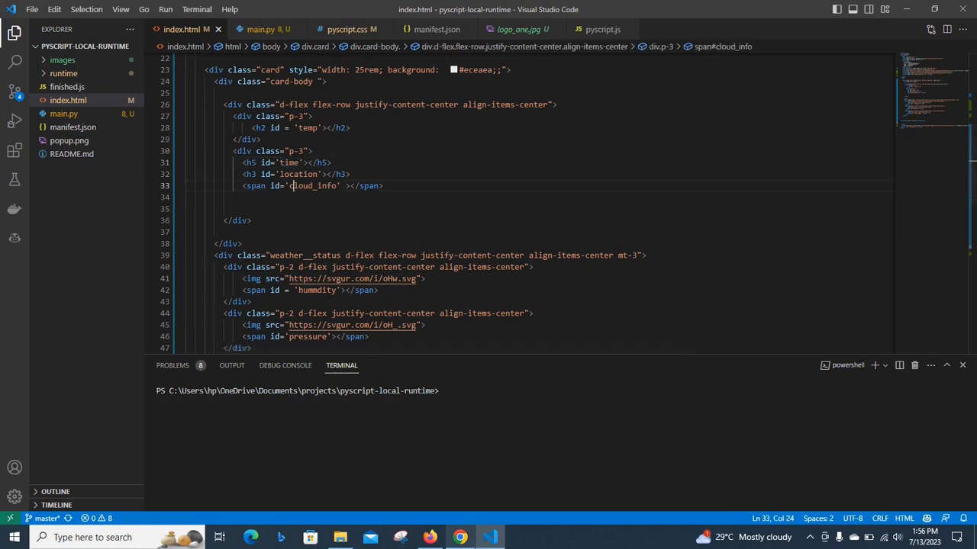
click(260, 30)
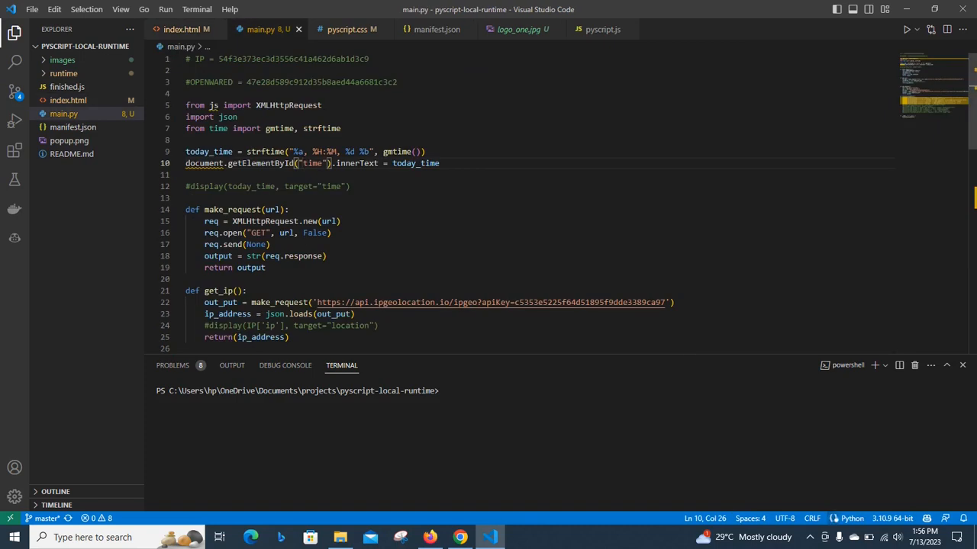
scroll(down, 3)
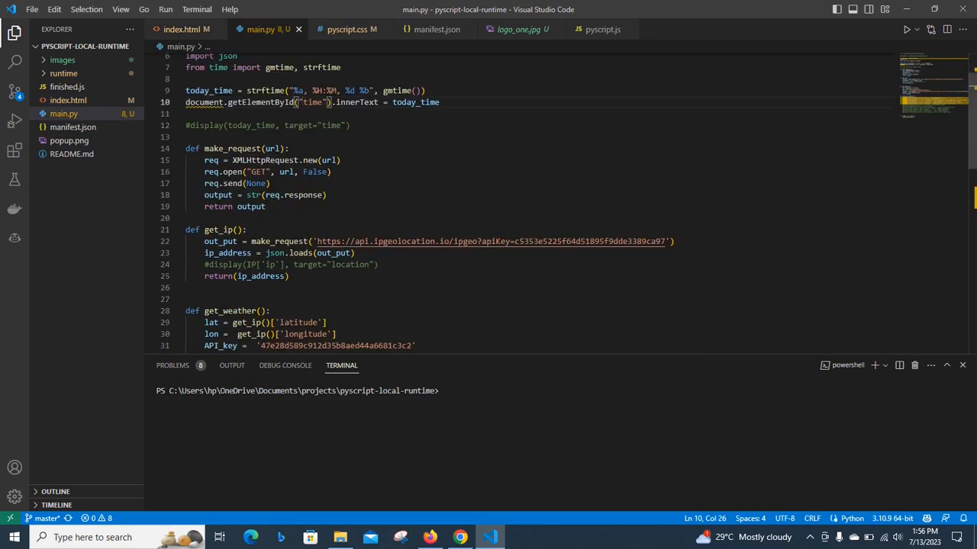
scroll(down, 3)
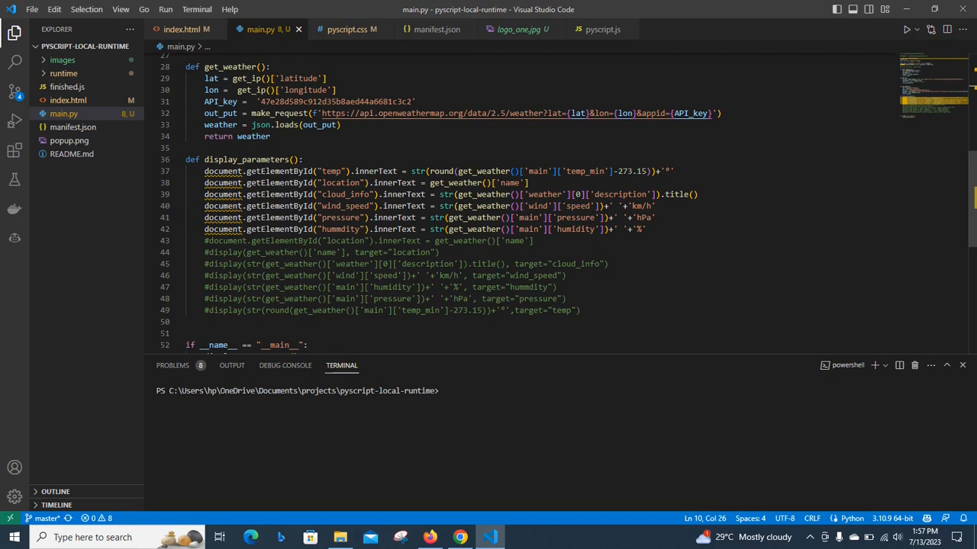
drag(322, 113, 421, 113)
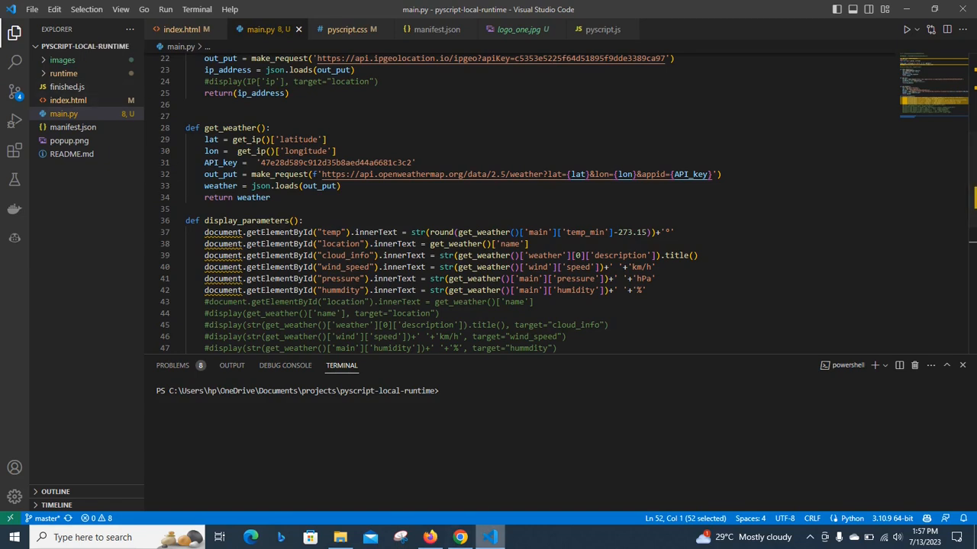
Reload the weather popup in Chrome for Lagos, then return to main.py in the editor.
click(455, 537)
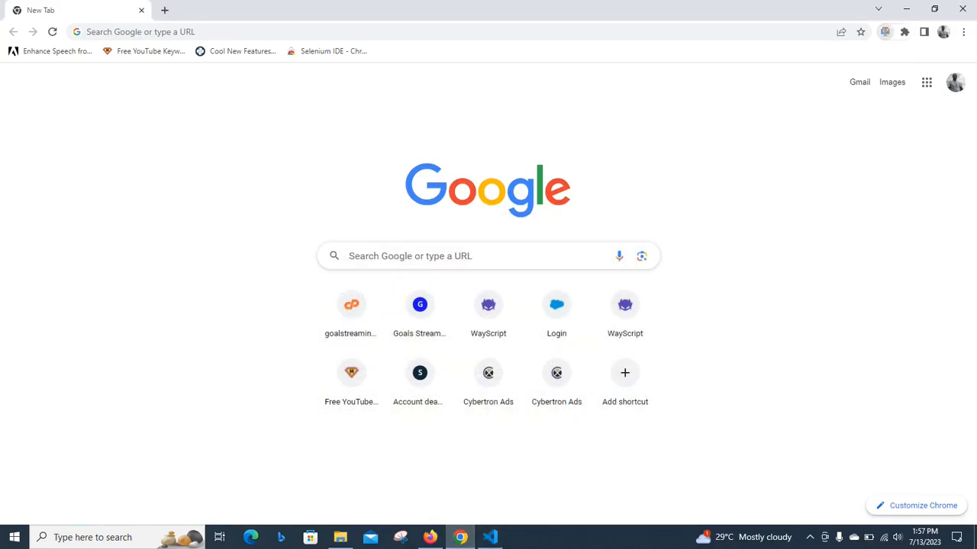
click(885, 30)
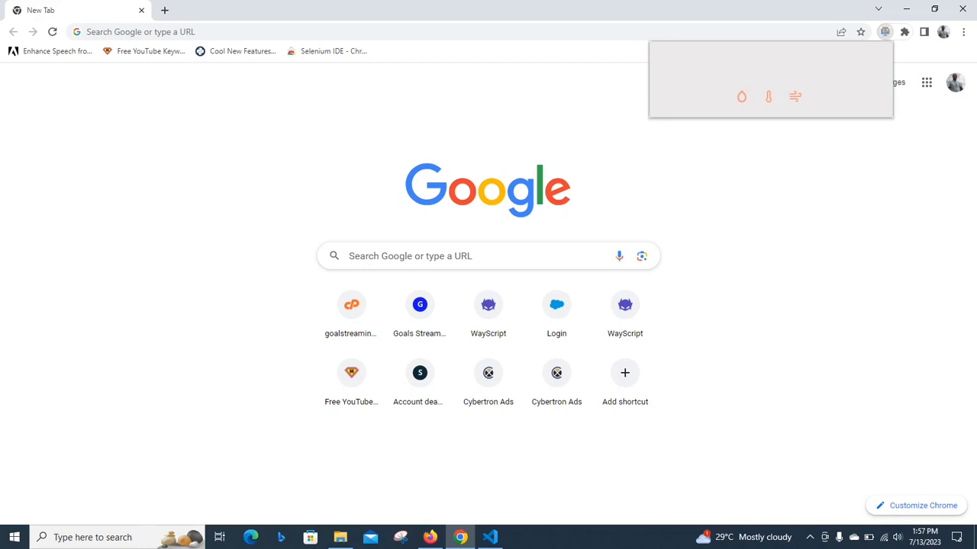
click(488, 535)
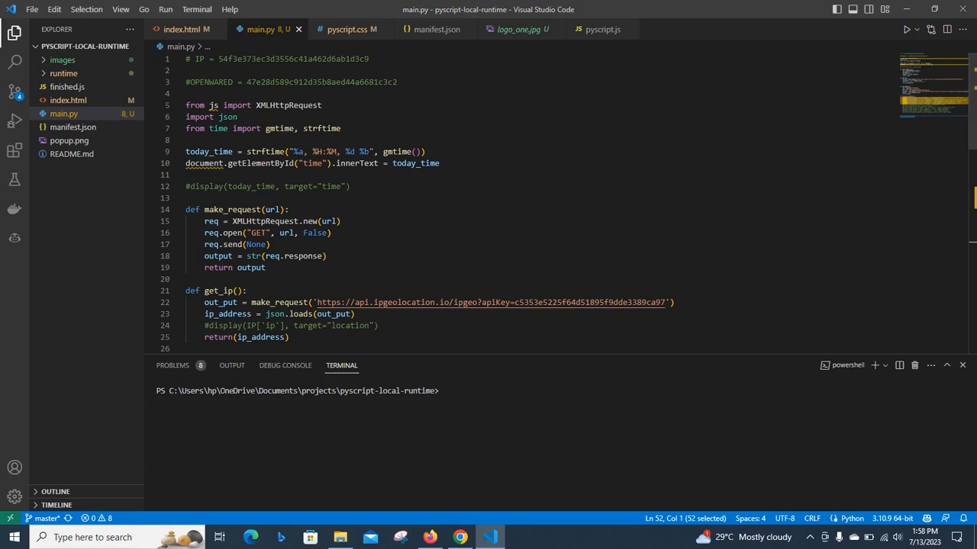
Reopen the popup once more to let 27°, humidity, pressure and wind finish loading.
click(453, 535)
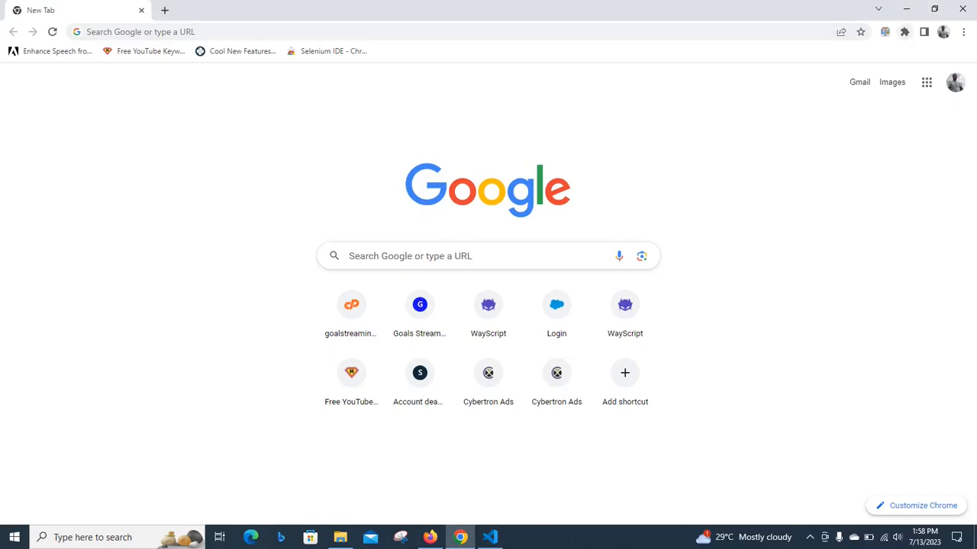
click(885, 31)
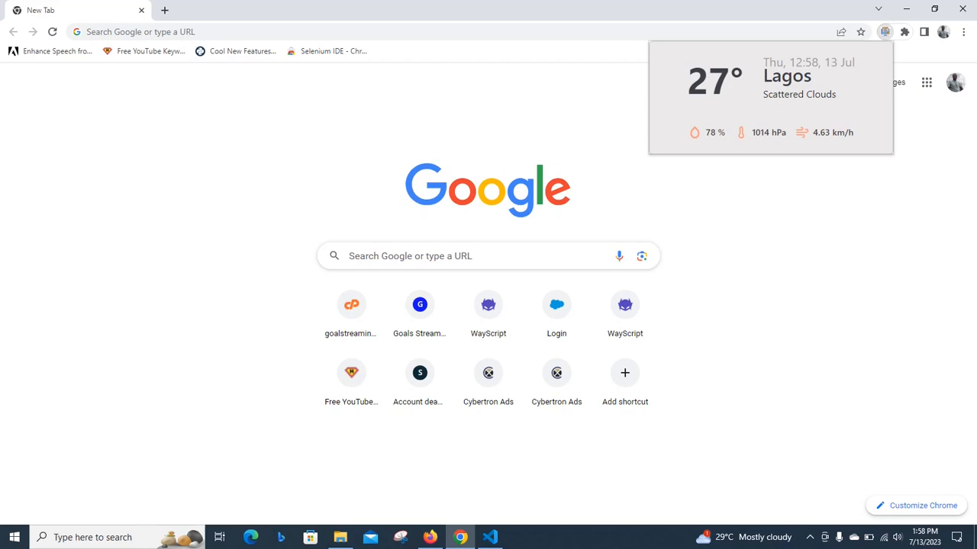
click(490, 537)
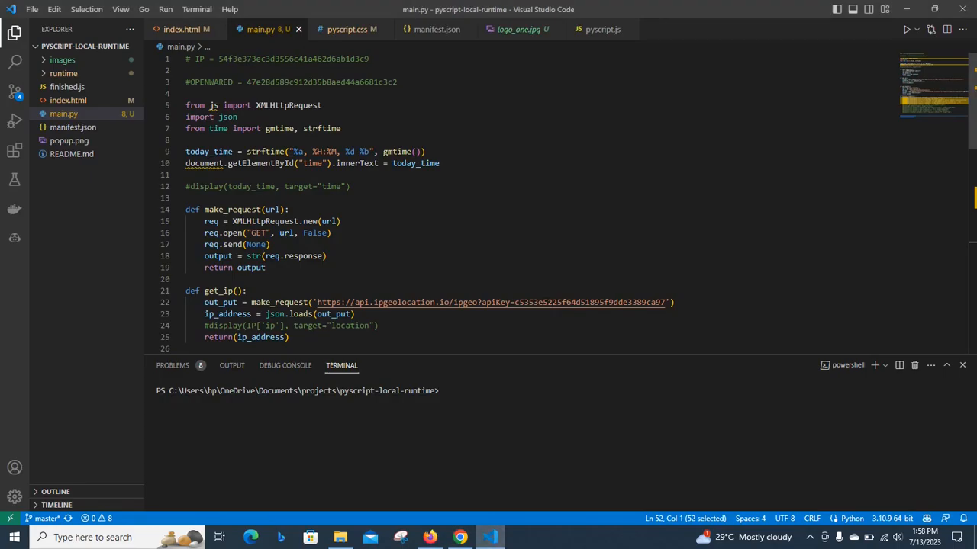